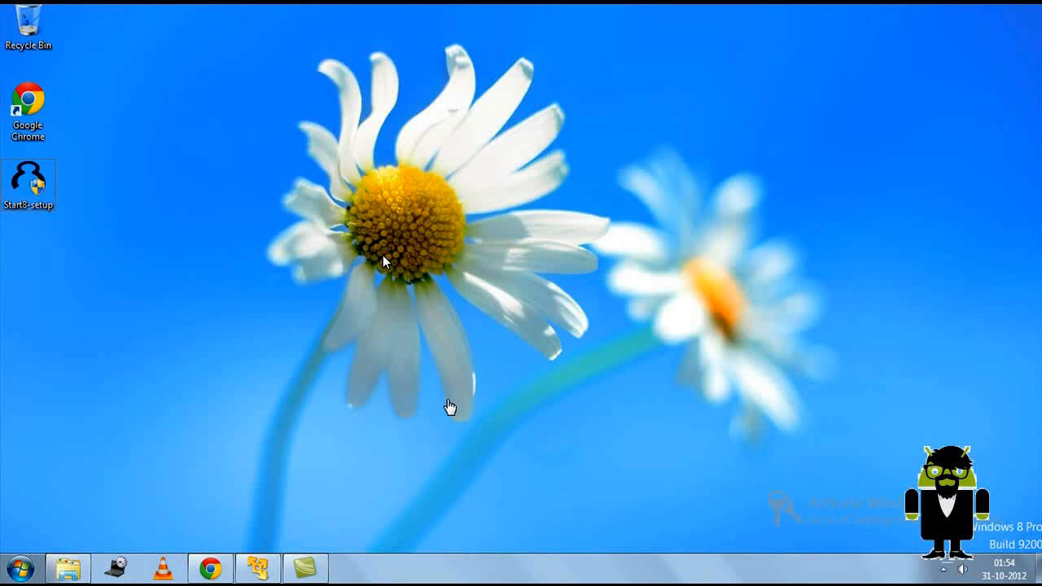
mouse_move(424, 404)
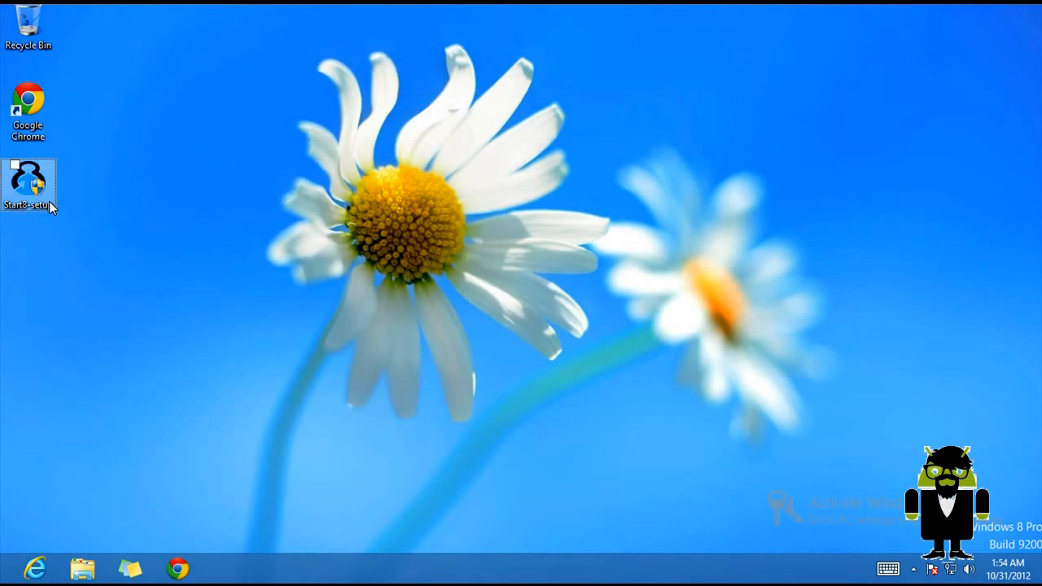
- Run Start8-setup, accept the license agreement, and install into the default Stardock folder
right_click(28, 179)
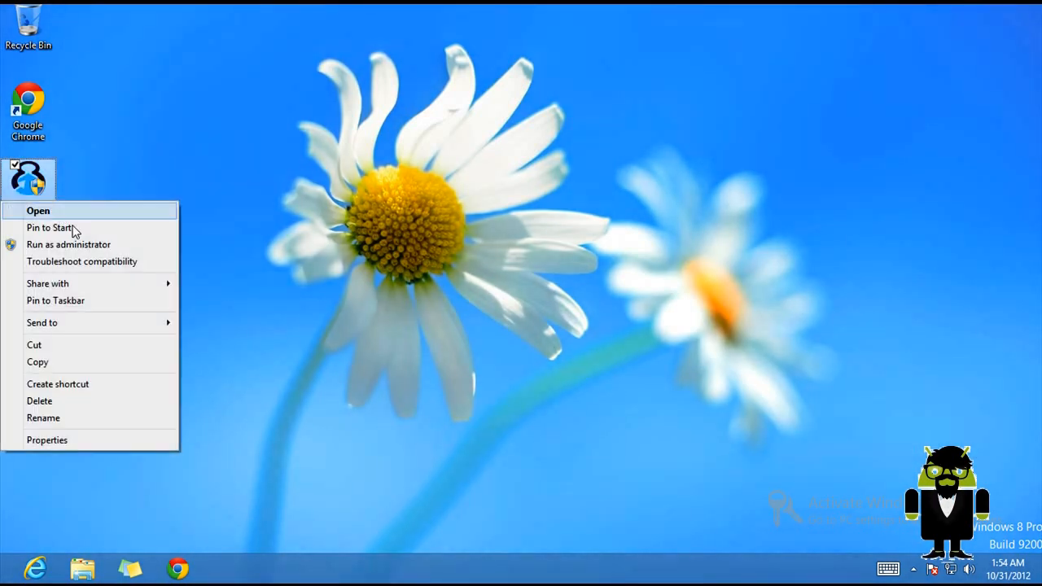
left_click(533, 373)
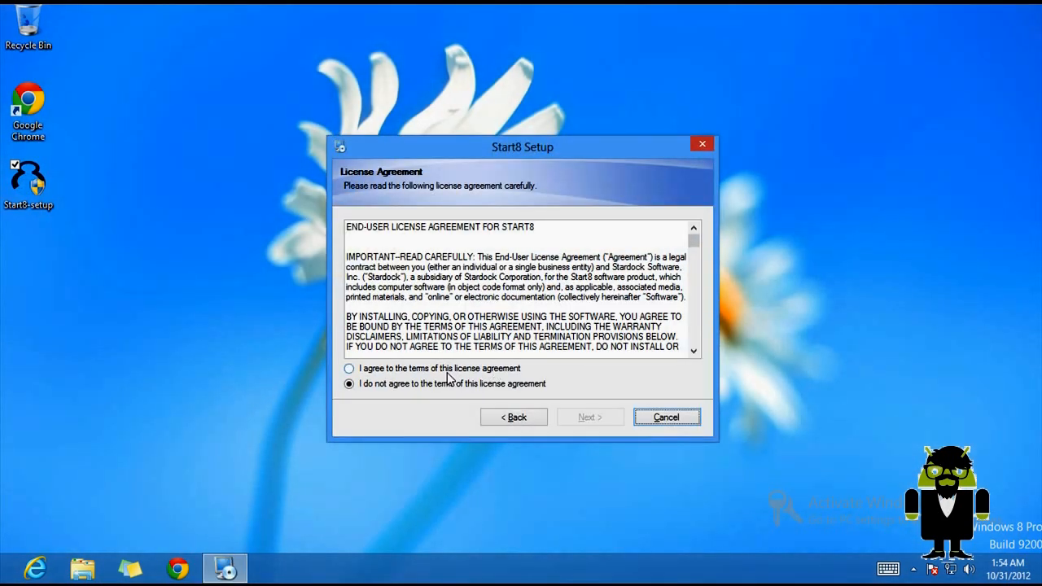
left_click(590, 417)
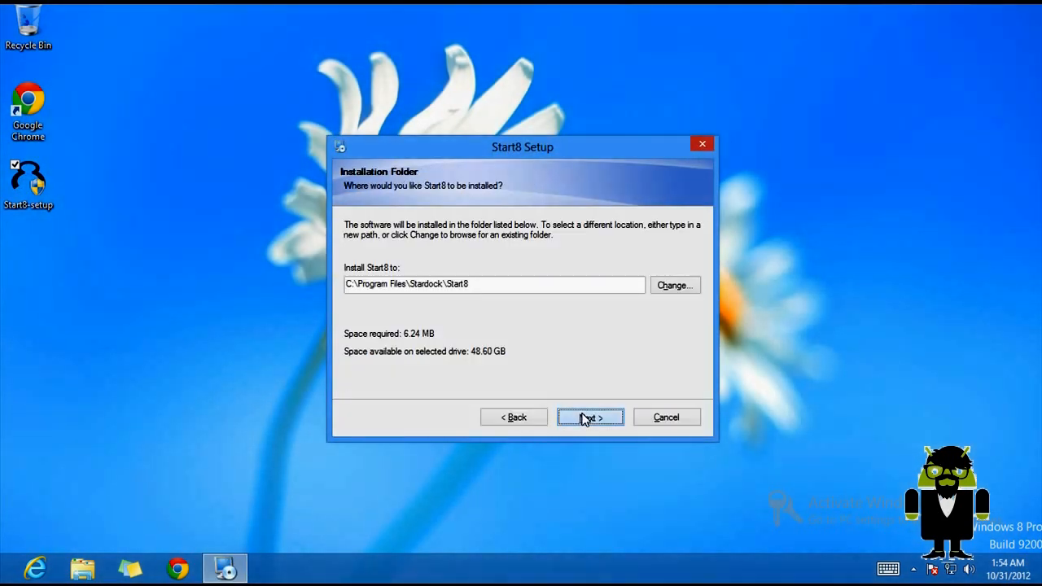
left_click(589, 417)
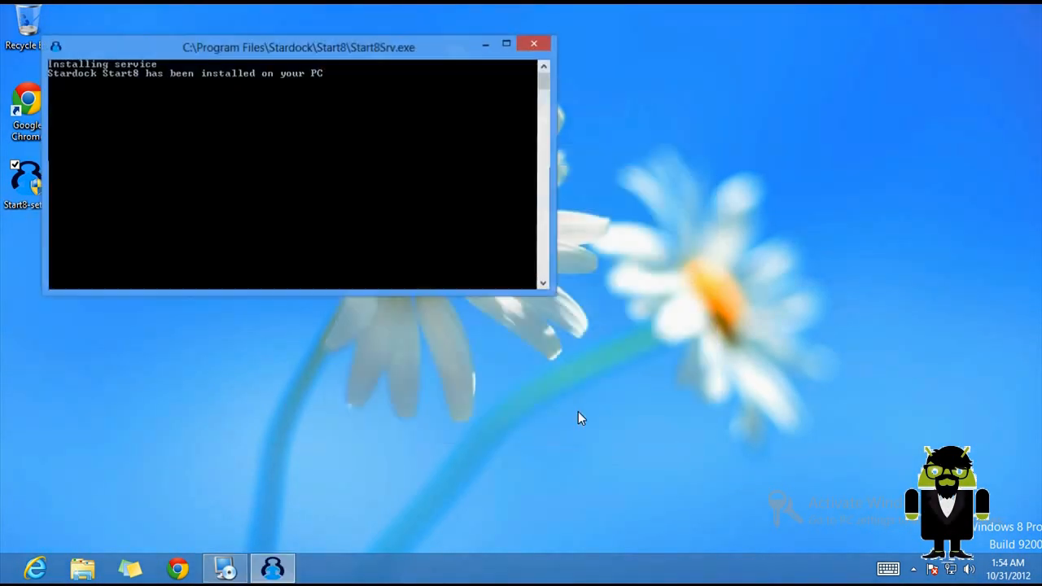
- Dismiss the install console, confirm Windows 7 style in Start8 Configuration, and open the Start menu
left_click(534, 43)
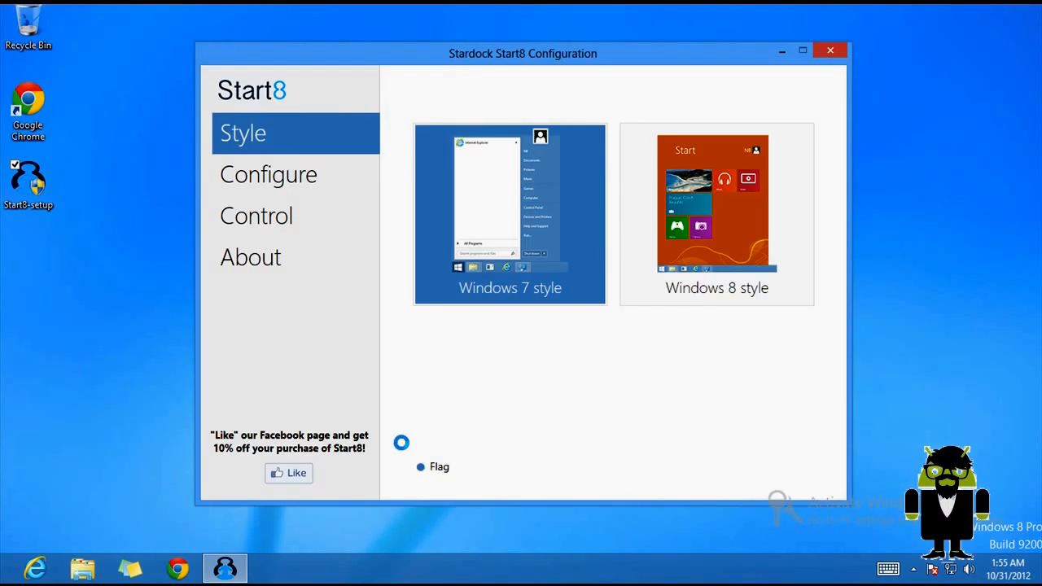
left_click(510, 215)
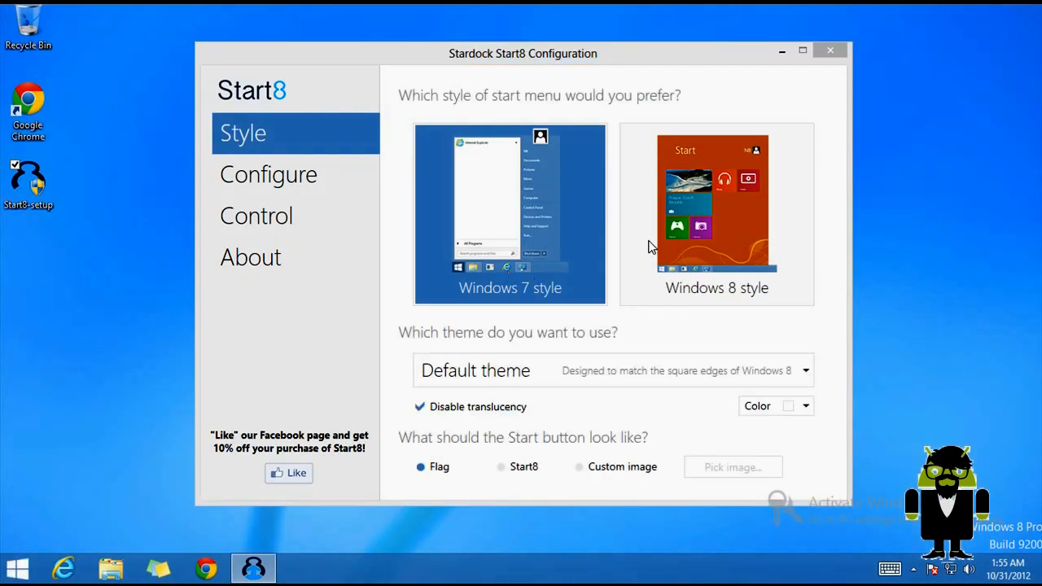
mouse_move(544, 269)
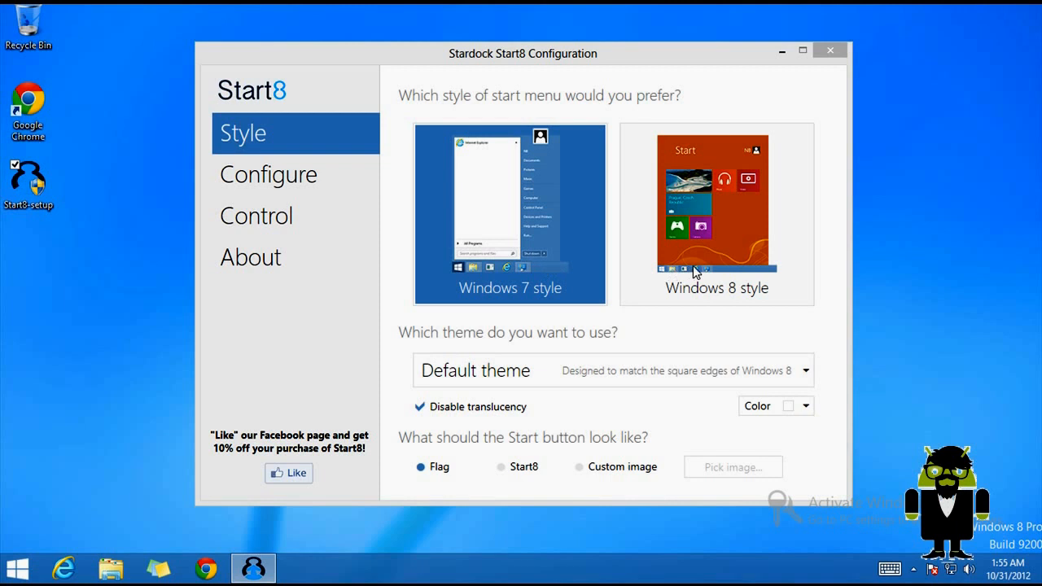
mouse_move(707, 294)
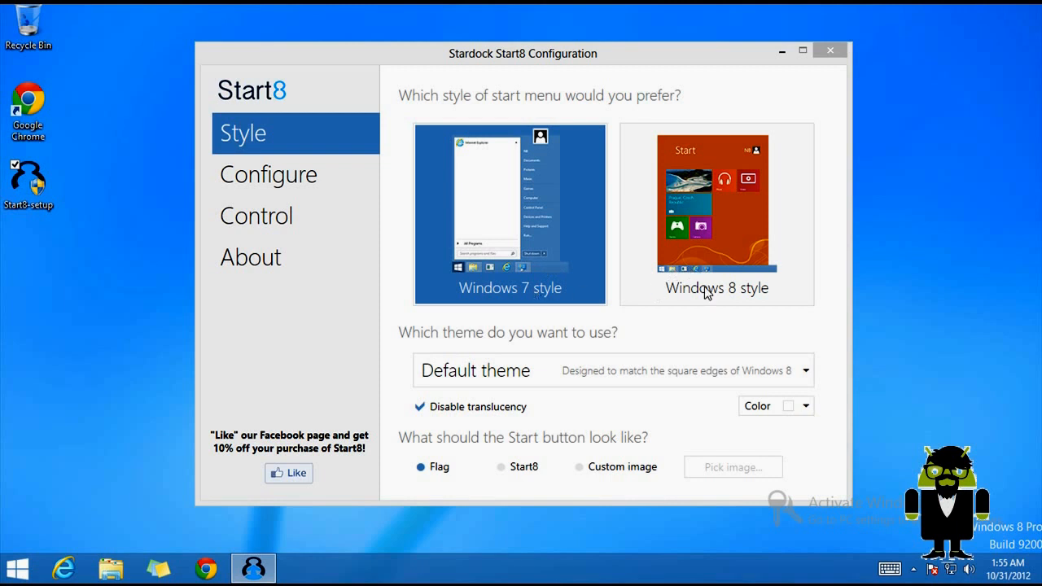
mouse_move(523, 277)
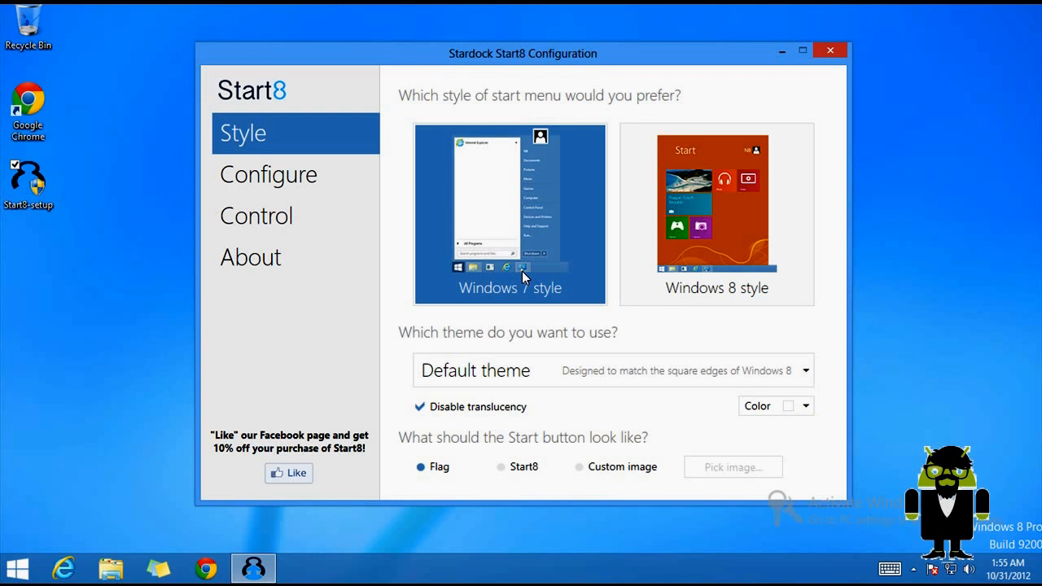
mouse_move(553, 440)
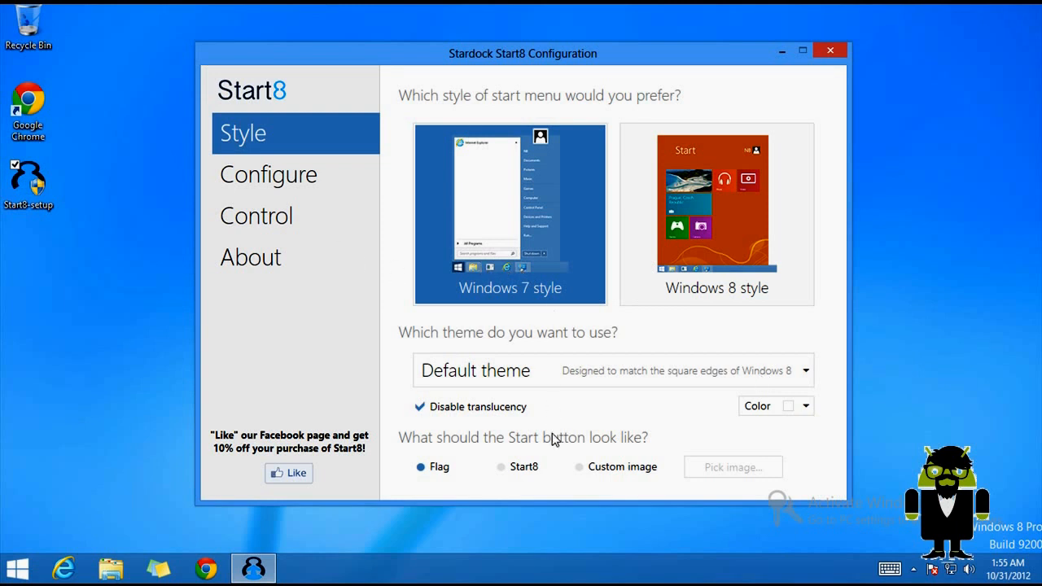
mouse_move(103, 508)
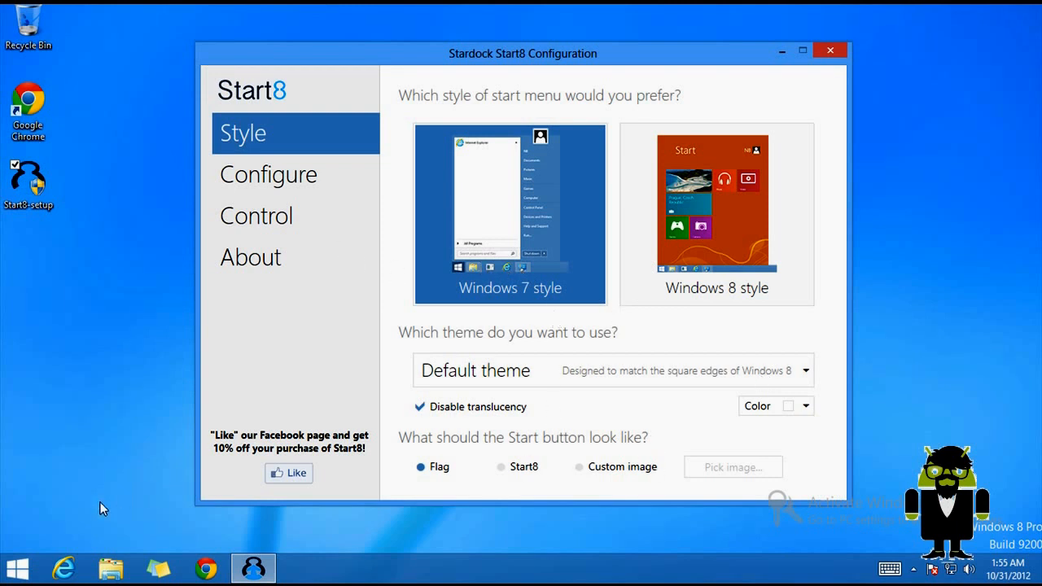
left_click(17, 567)
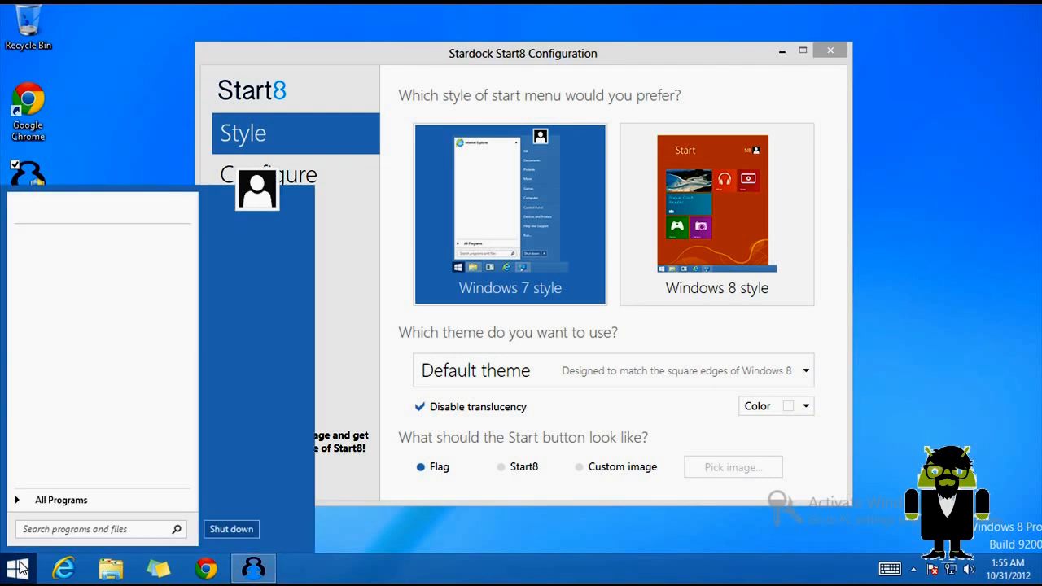
left_click(16, 568)
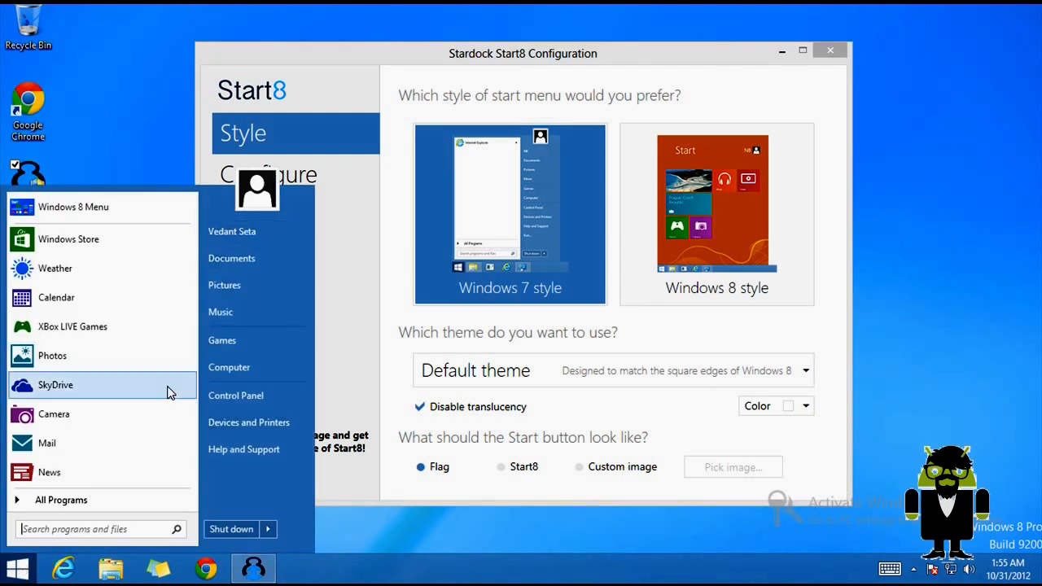
mouse_move(239, 374)
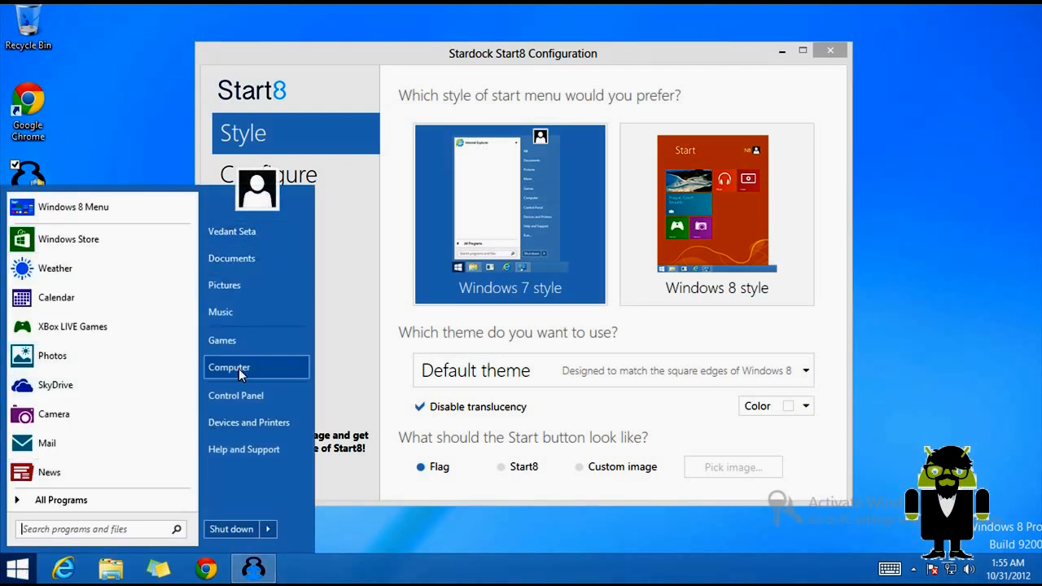
mouse_move(271, 387)
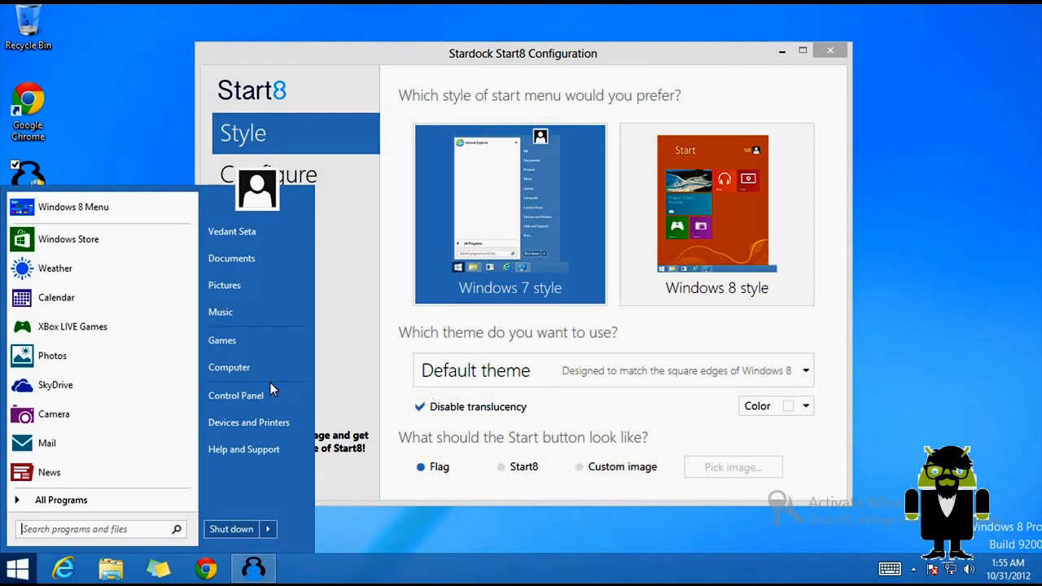
left_click(717, 215)
type("q")
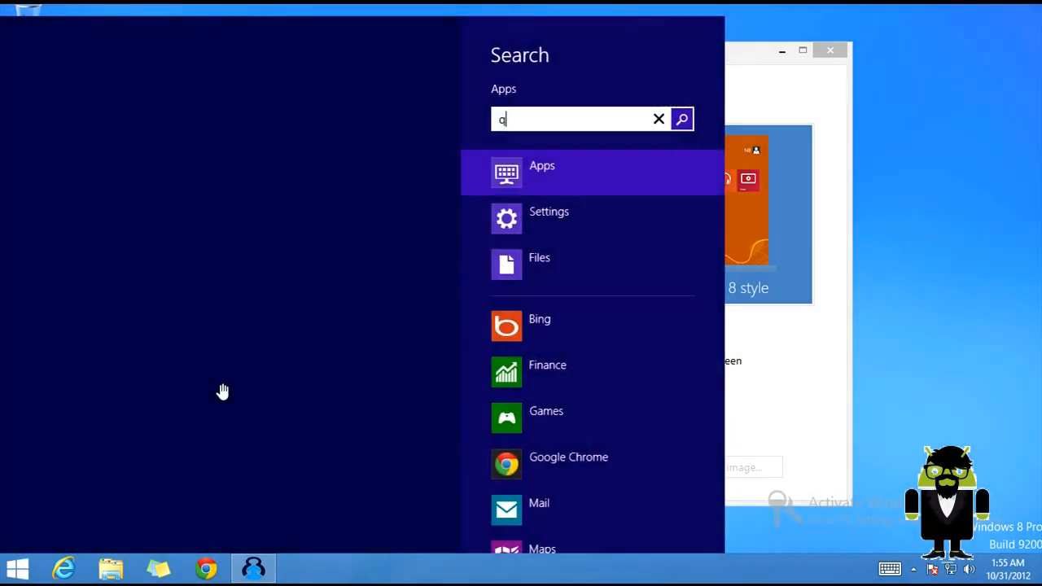
- Show the full Windows 8 Apps list and scroll right through the installed apps
left_click(659, 119)
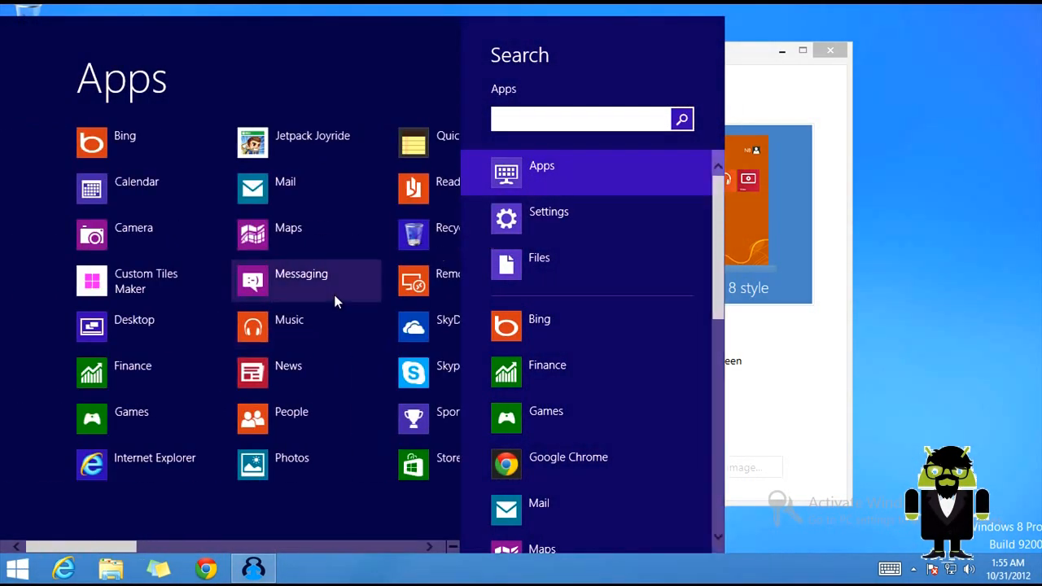
scroll("right", 3)
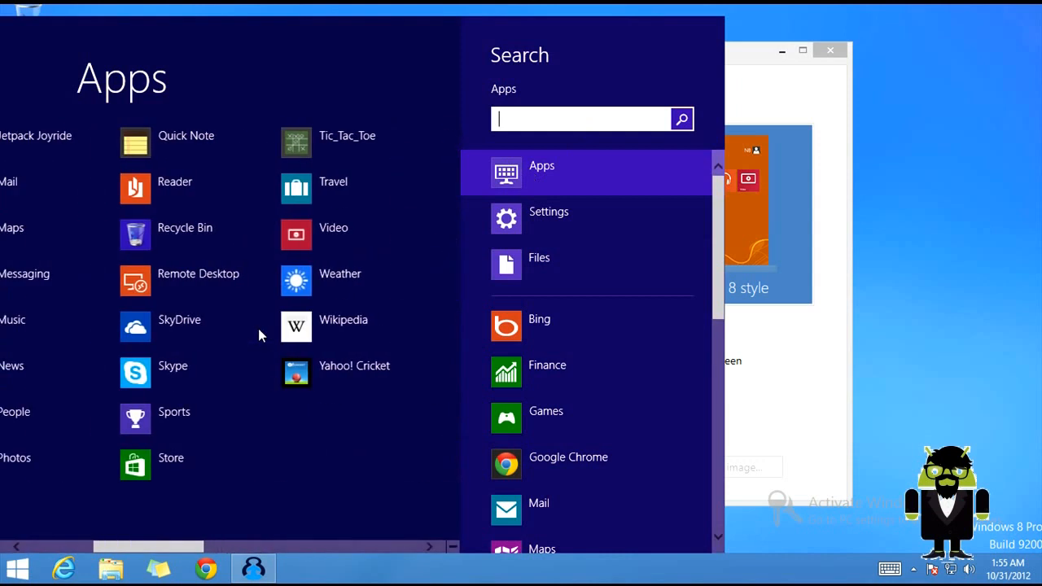
scroll("right", 3)
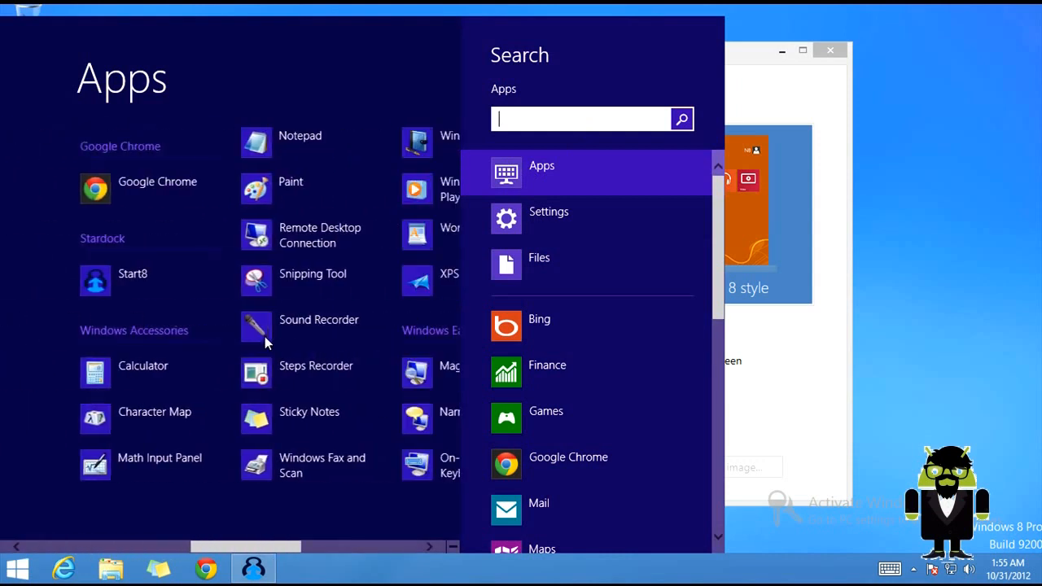
scroll("right", 3)
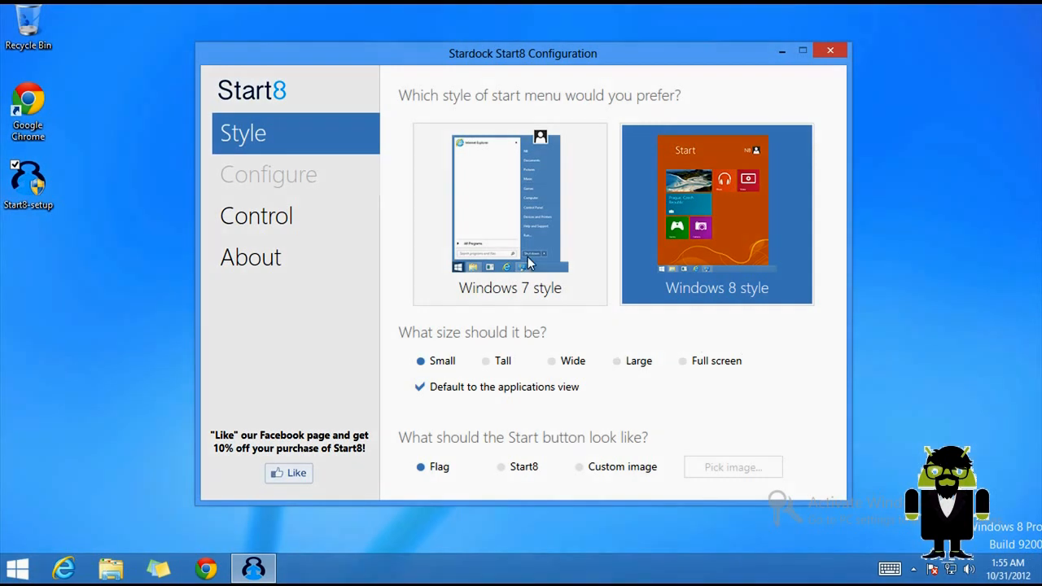
- Select Windows 7 style, try the Rounded theme, then reselect Default theme
left_click(510, 211)
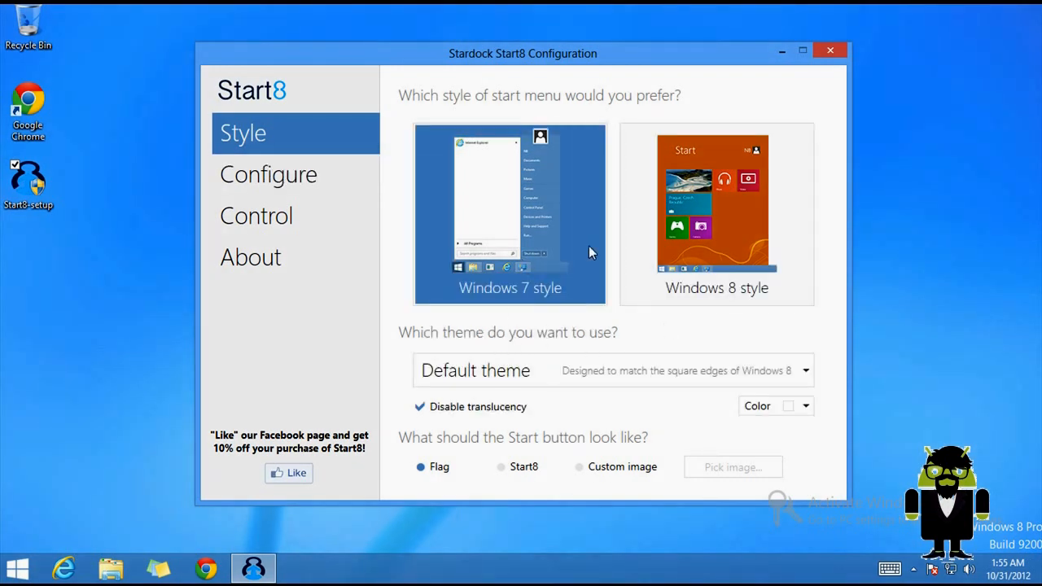
left_click(803, 370)
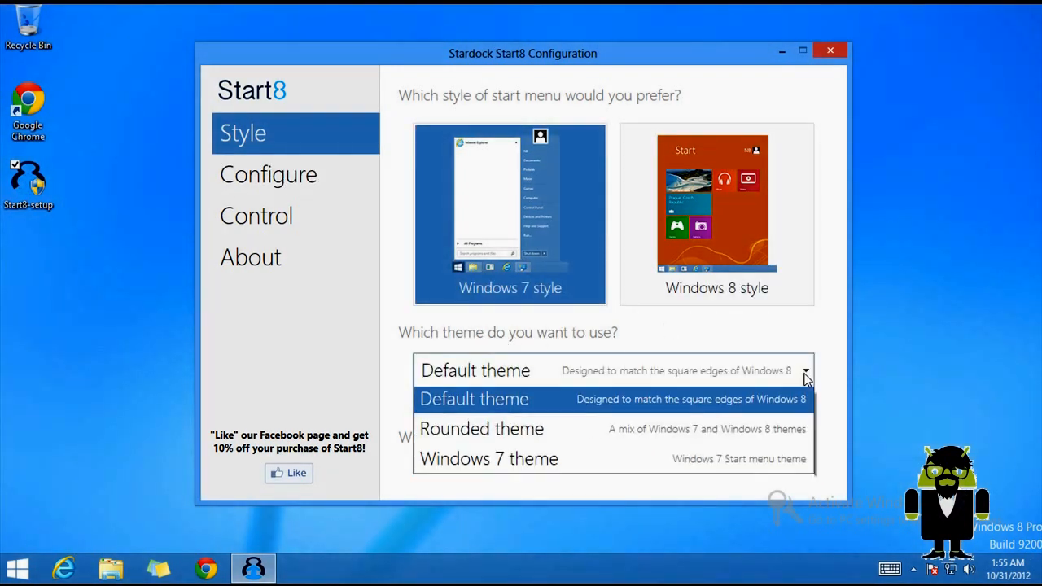
left_click(483, 430)
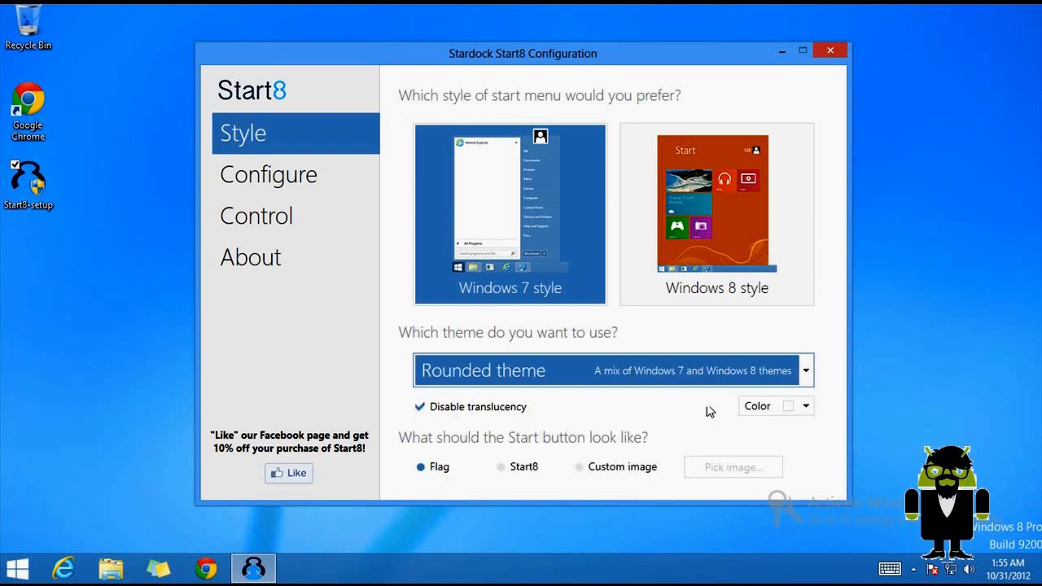
mouse_move(808, 375)
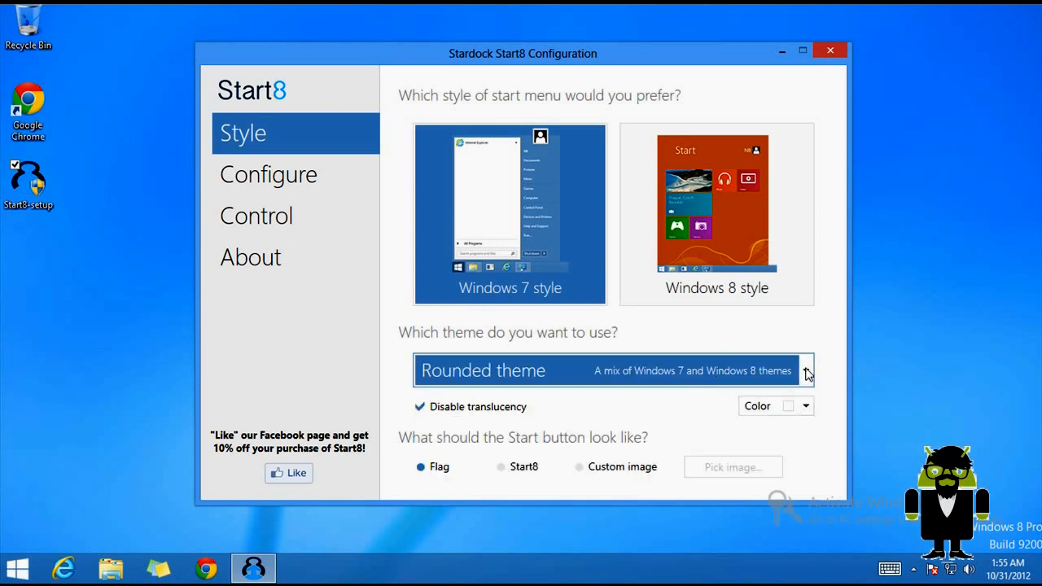
left_click(804, 370)
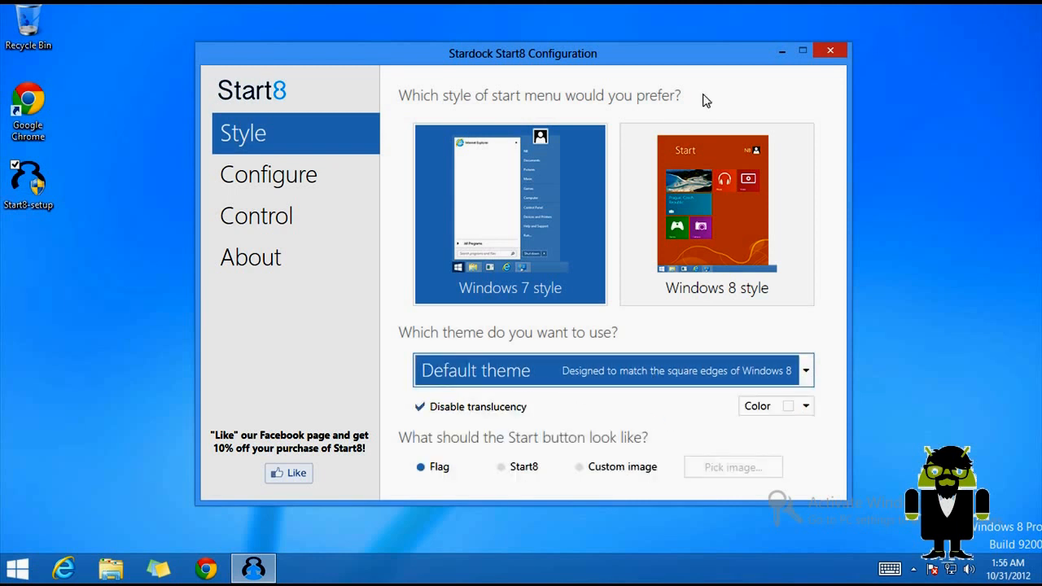
- Select Windows 8 style, open the Start menu, and scroll the Apps list
left_click(716, 215)
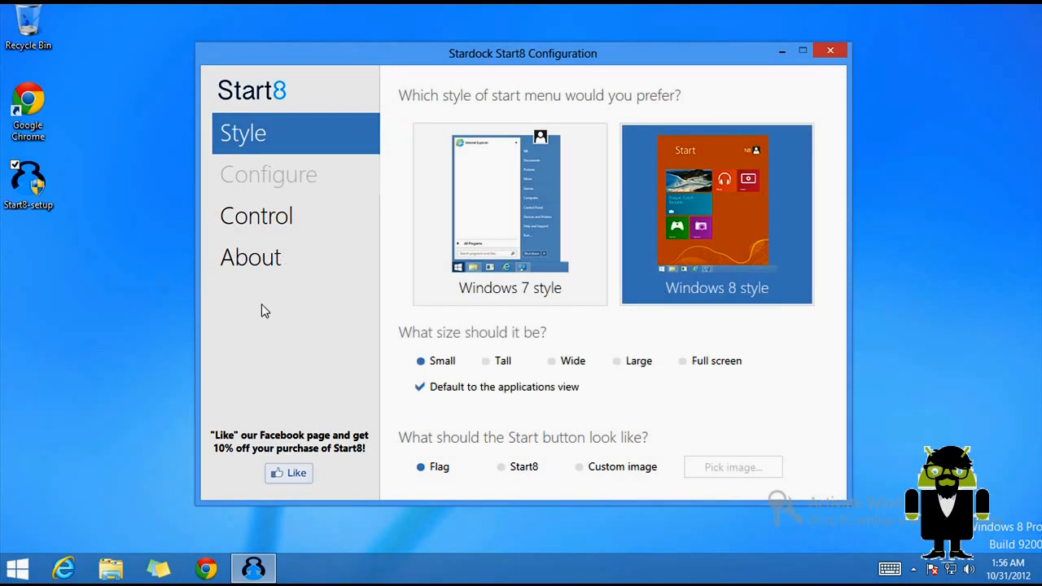
mouse_move(39, 562)
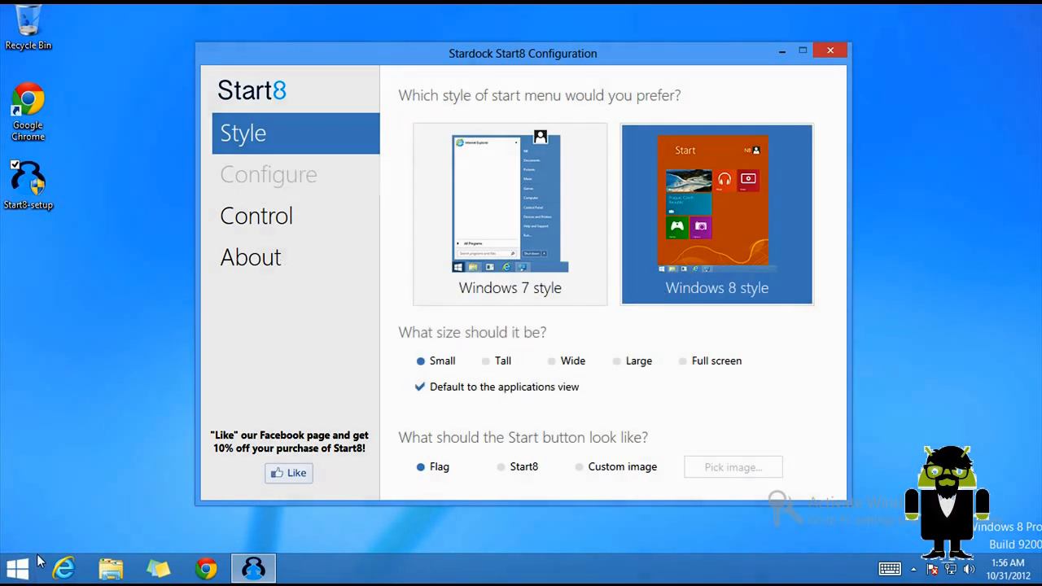
left_click(16, 567)
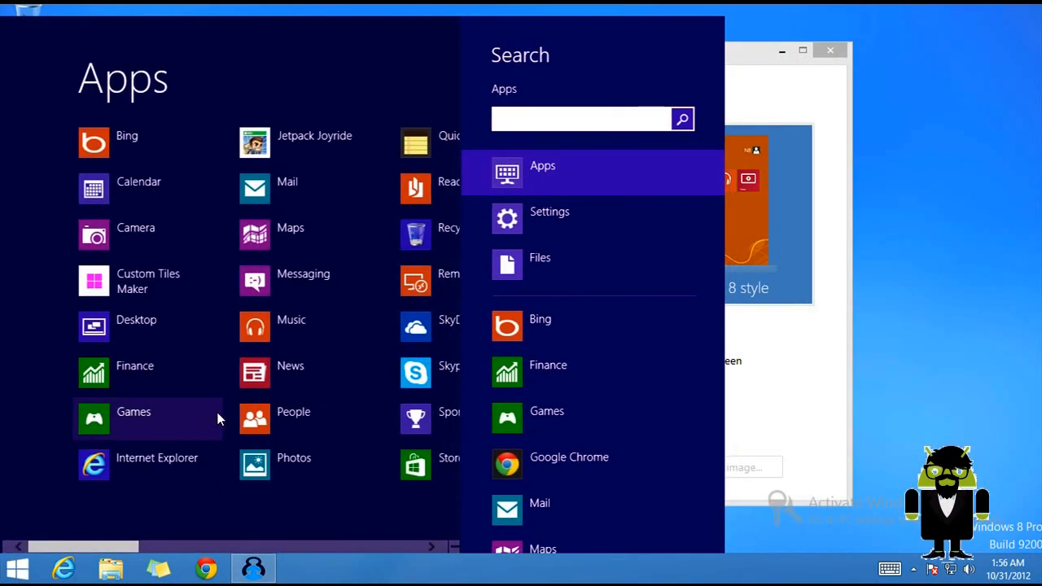
scroll("right", 3)
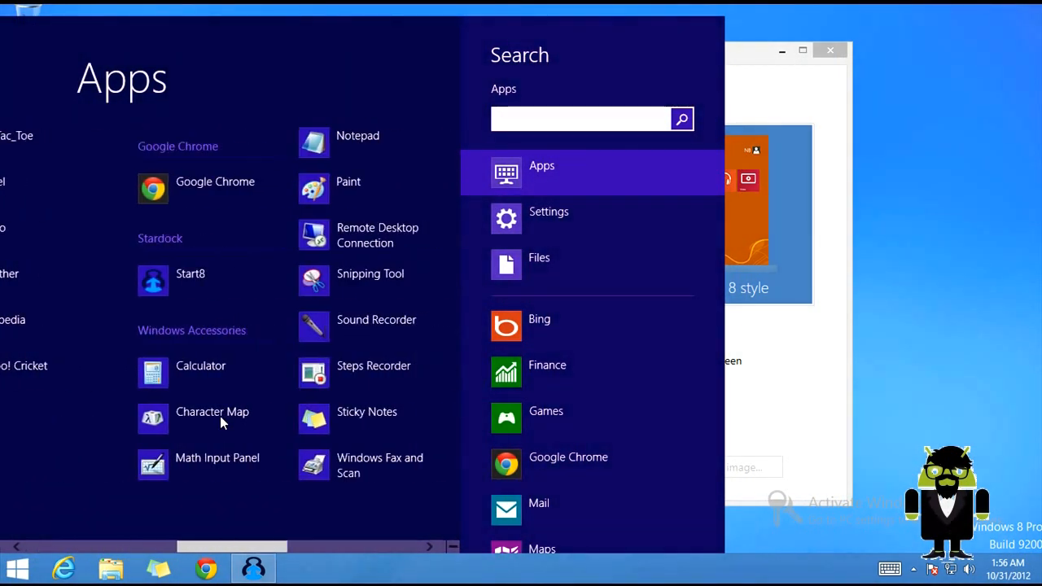